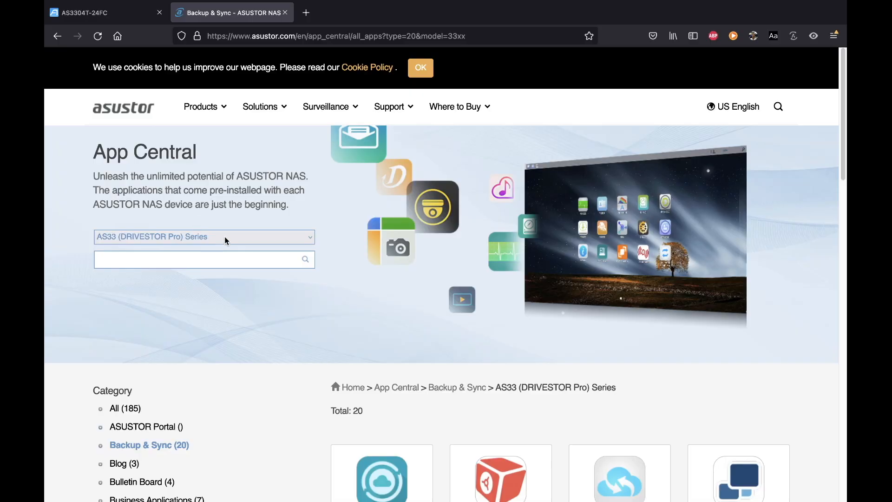
left_click(204, 237)
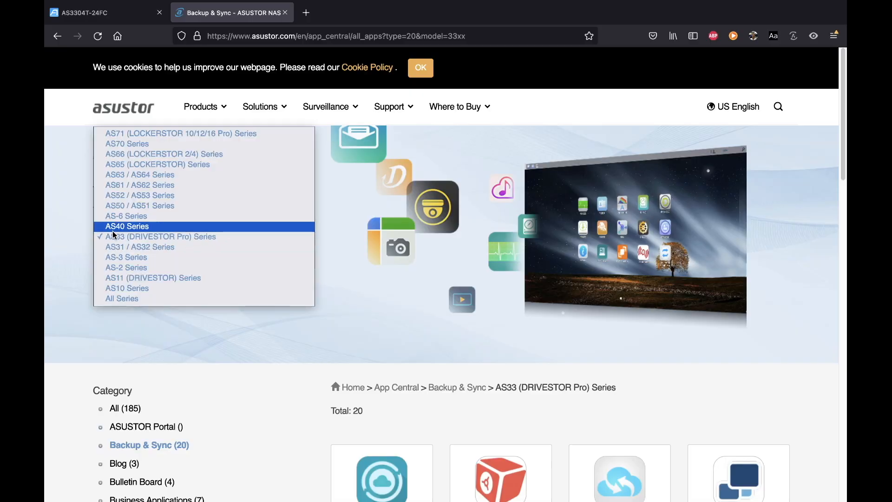
mouse_move(159, 236)
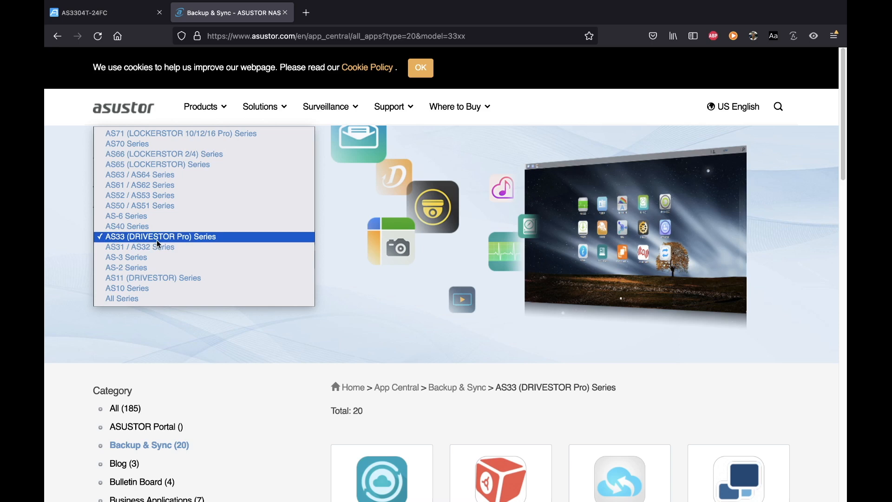
mouse_move(150, 239)
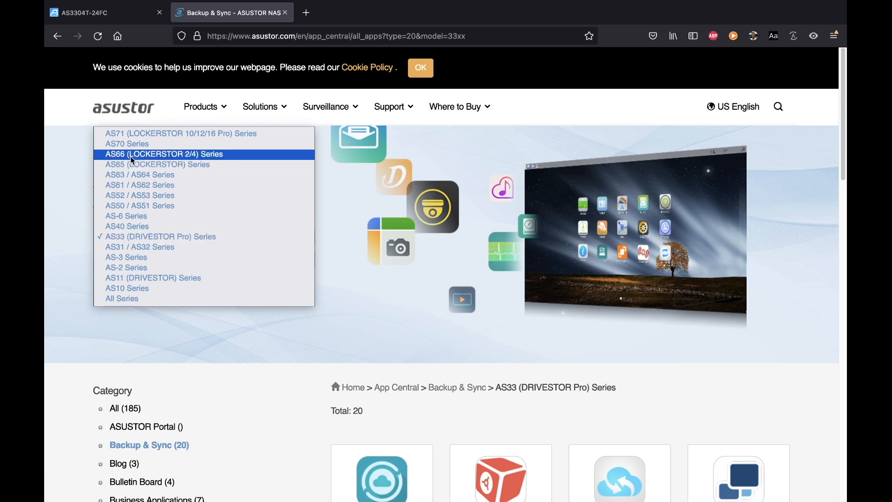
mouse_move(158, 157)
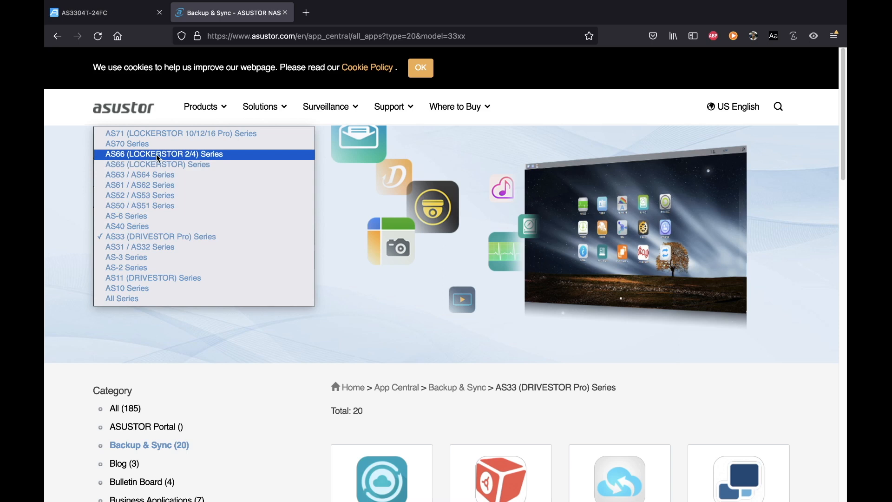
mouse_move(196, 159)
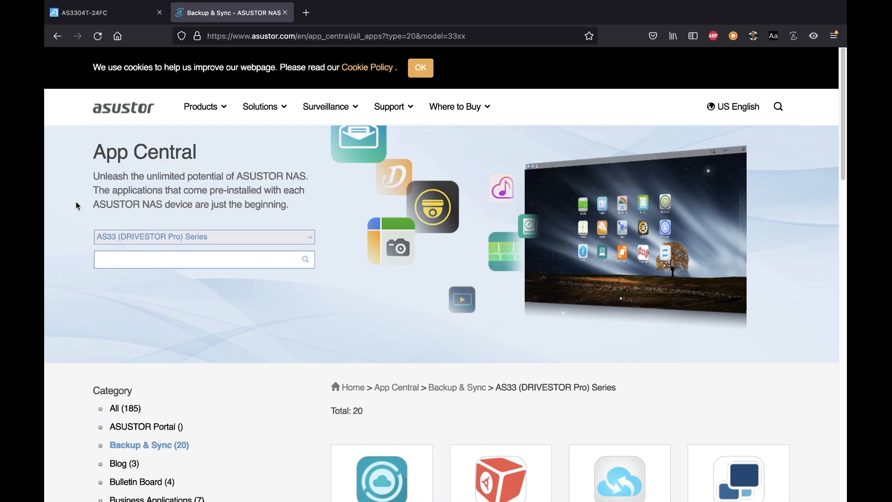
scroll("down", 3)
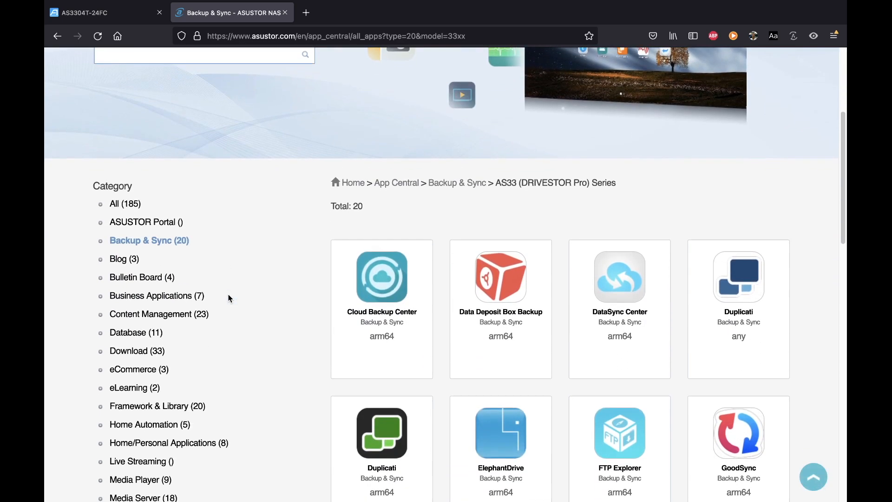